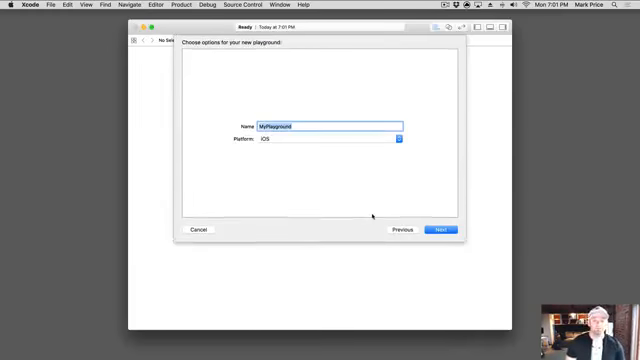
- Name the new iOS playground 'Inheritance' and save it to open the starter code
text(inh)
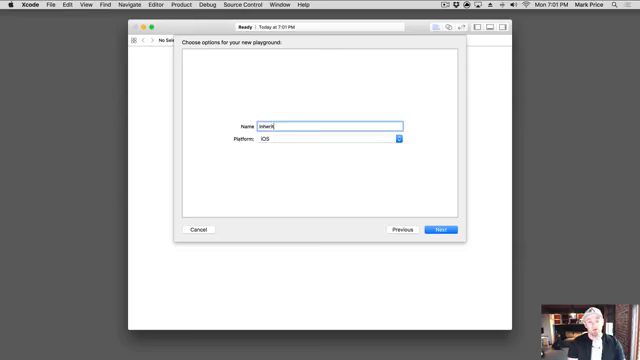
text(ance)
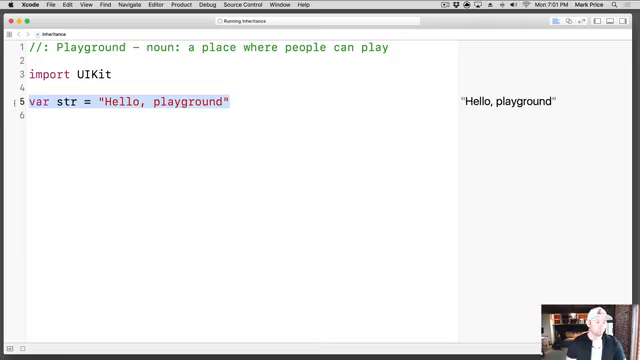
- Replace the sample line with class Vehicle holding var tires = 4 and optional String make and model
key(Delete)
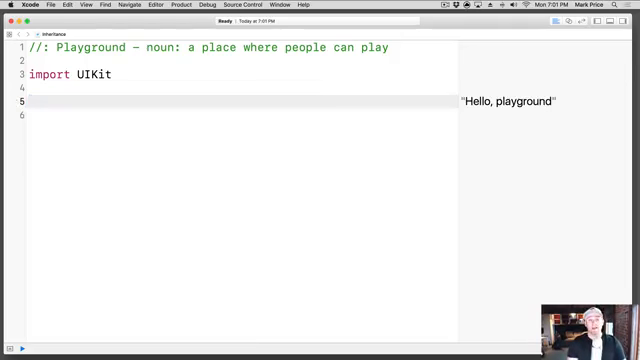
text(class)
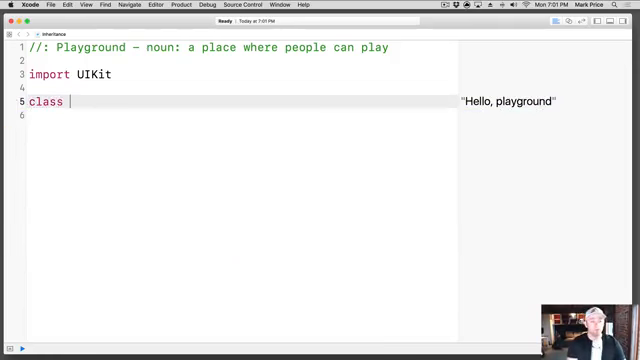
text(Vehicle {)
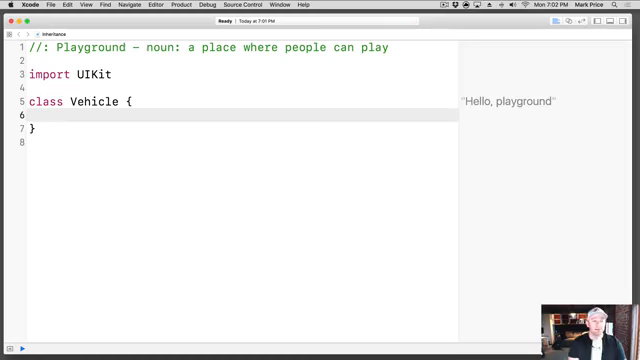
text(var)
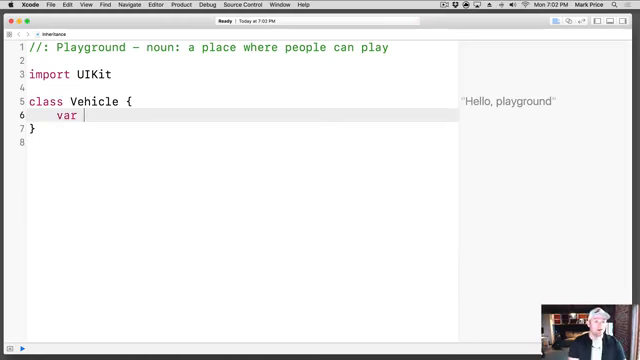
text(tires = 4)
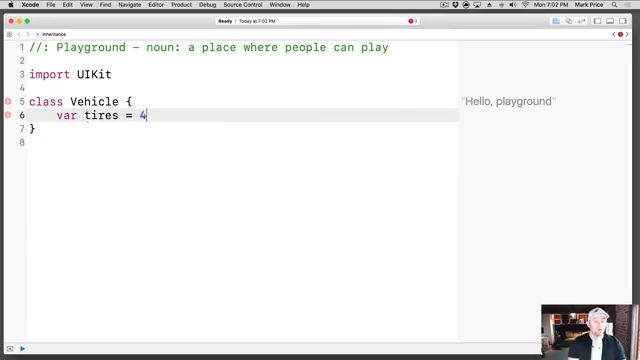
text(v)
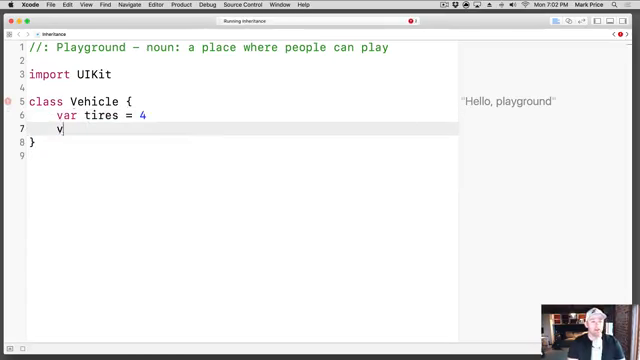
text(ar)
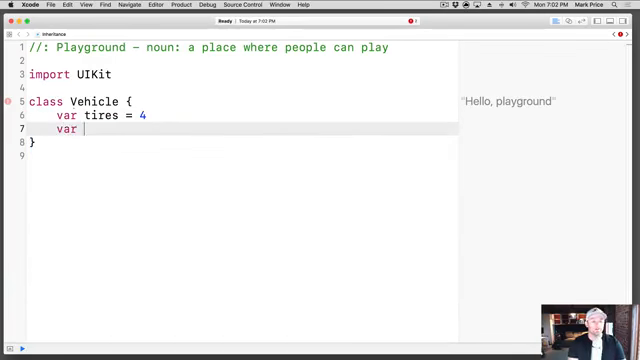
text(make: String?)
text(var m)
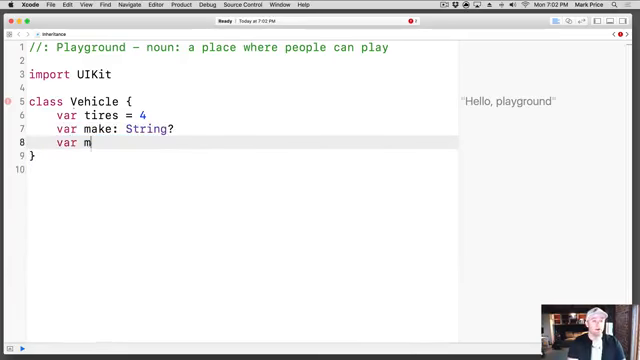
text(odel: String?)
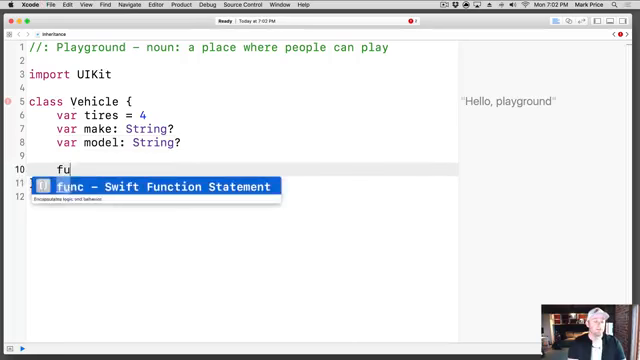
- Add empty drive() and brake() functions and a currentSpeed: Double property to Vehicle
text(func drive() {)
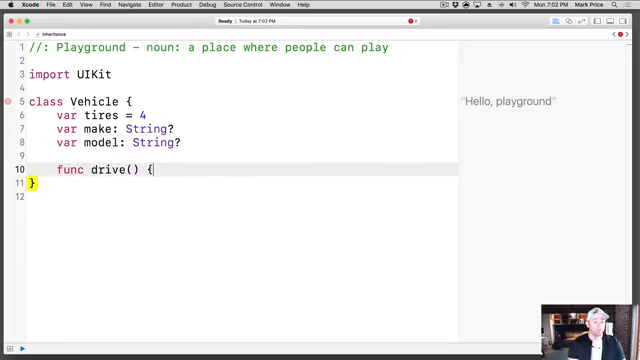
text(func)
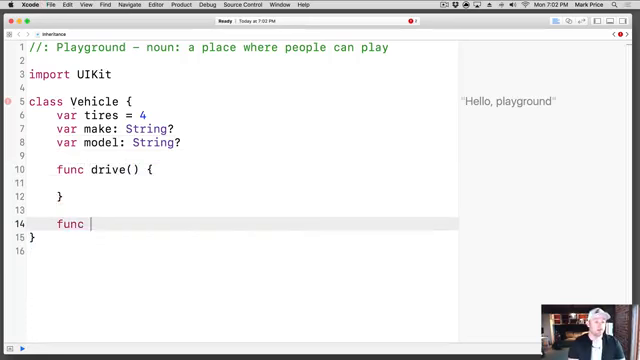
text(brake() {)
click(242, 154)
text(v)
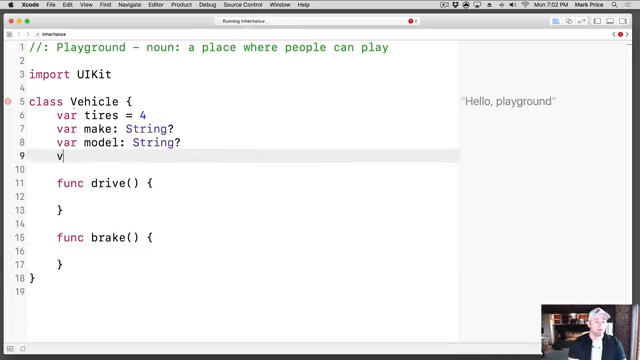
text(currentSpee)
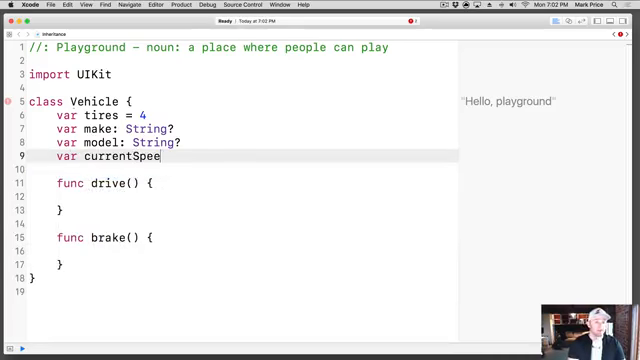
text(: Double =)
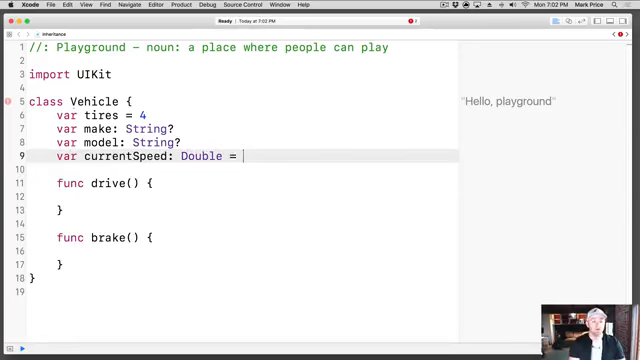
- Default currentSpeed to 0 and give drive a speedIncrease: Double parameter
text(0)
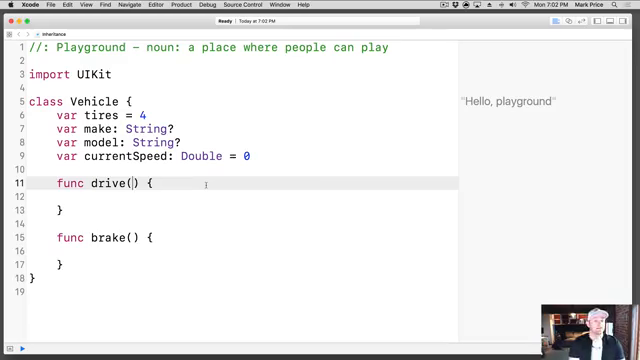
text(s)
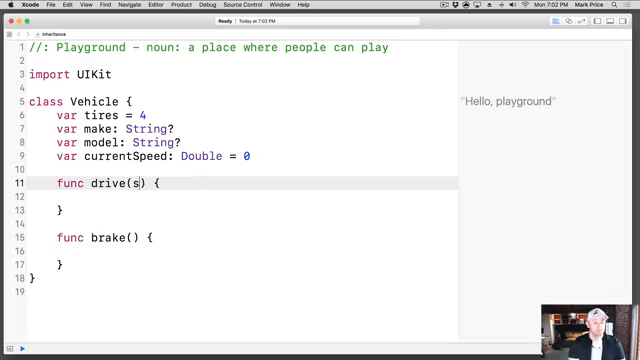
text(peedIncrease: Double)
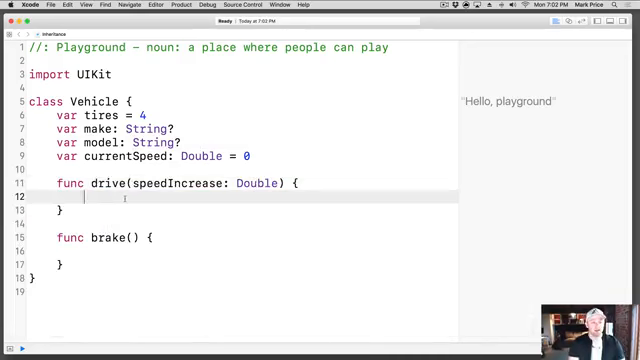
- Make drive's body add speedIncrease * 2 to currentSpeed
text(currentSpeed)
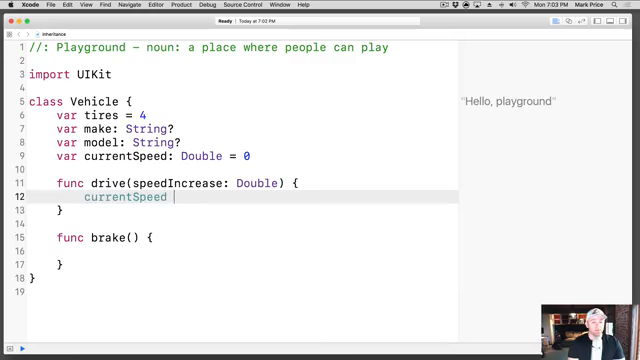
text(+= s)
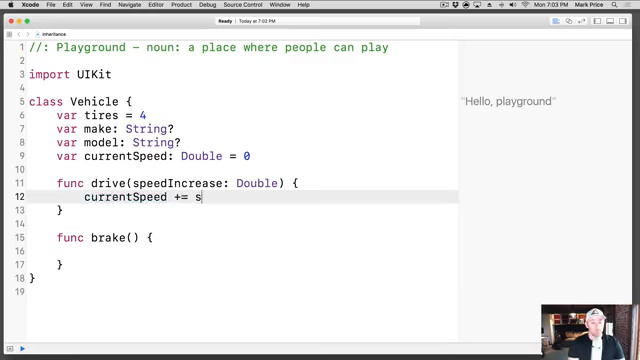
text(peedIncrease *)
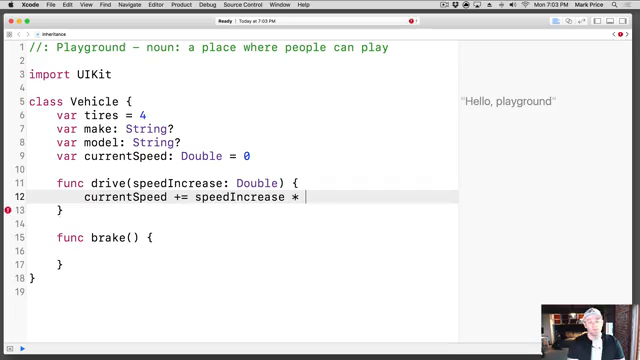
text(2)
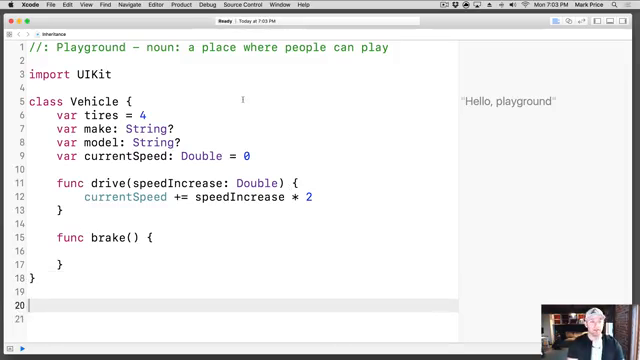
- Declare class SportsCar: Vehicle below Vehicle, renaming the initial BMW attempt
text(class)
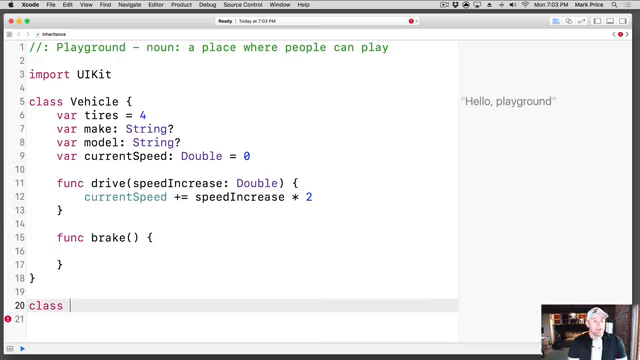
text(BMW:)
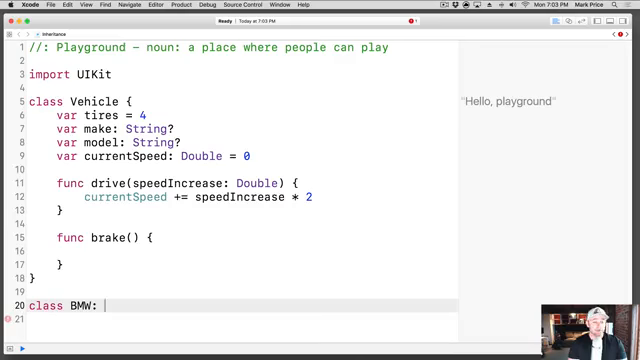
key(backspace)
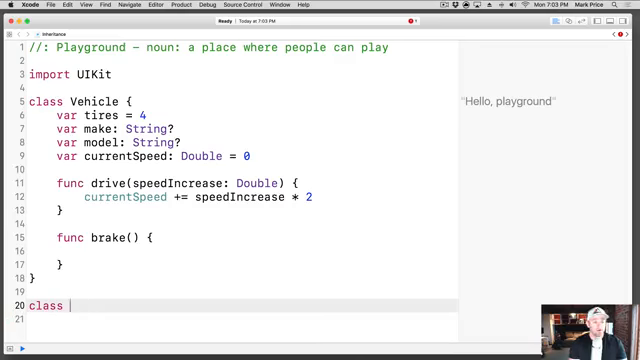
text(SportsCar)
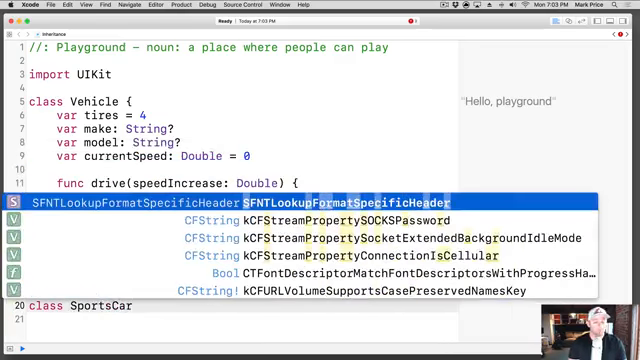
text(Vehicle {)
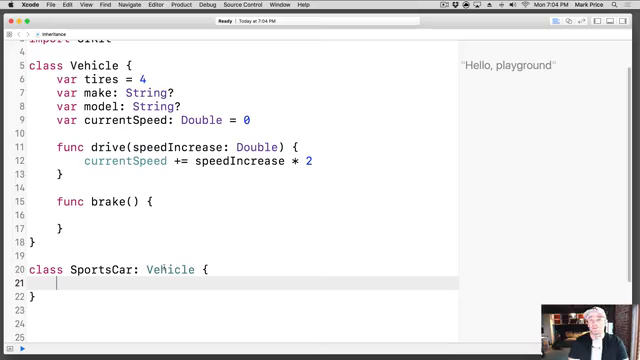
- Give SportsCar an override init() calling super.init() then setting make and model '3 series'
text(make = "BMW)
text(model = ")
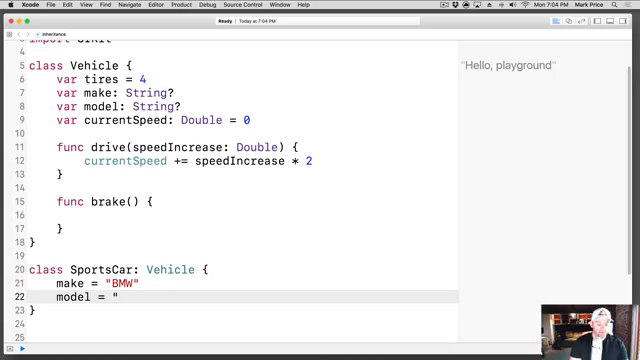
text(3 series")
text(init() {)
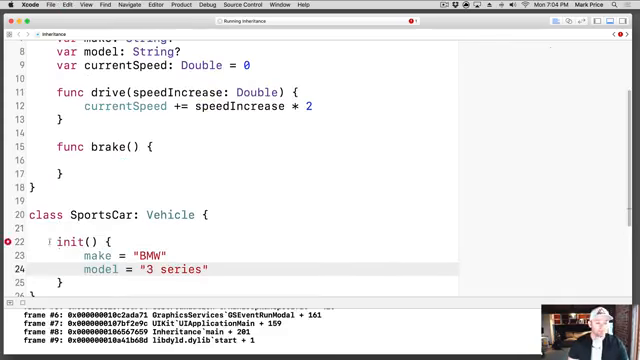
text(override)
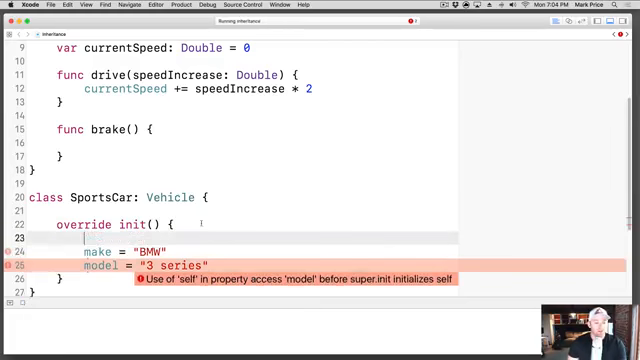
text(super.)
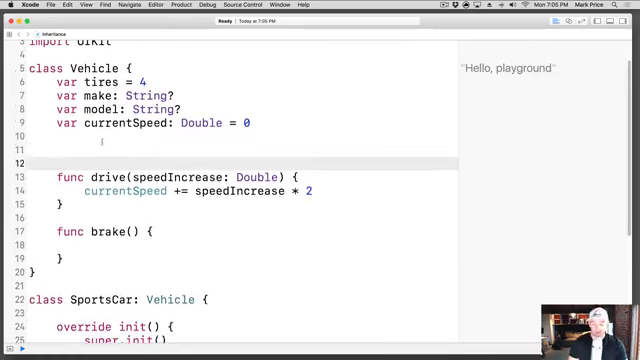
- Add Vehicle init() printing "I am the parent" and print "I am the child" in SportsCar's init
text(init())
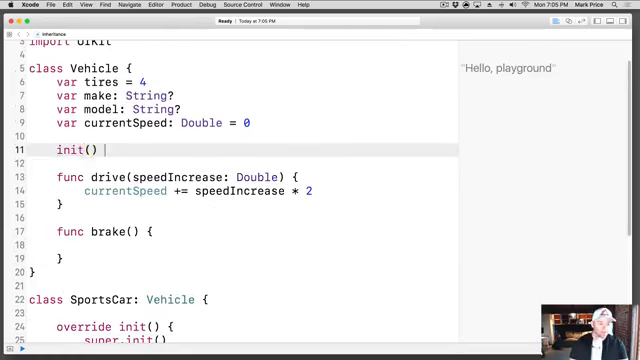
text({)
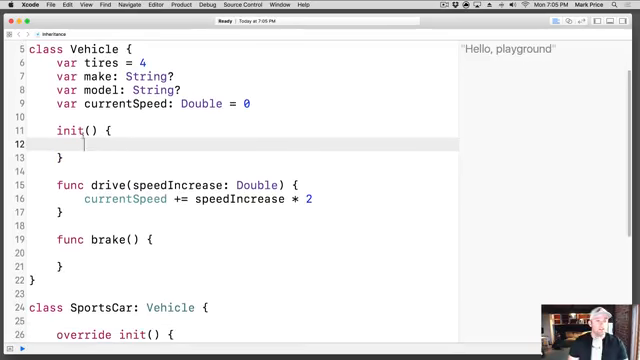
scroll(down, 3)
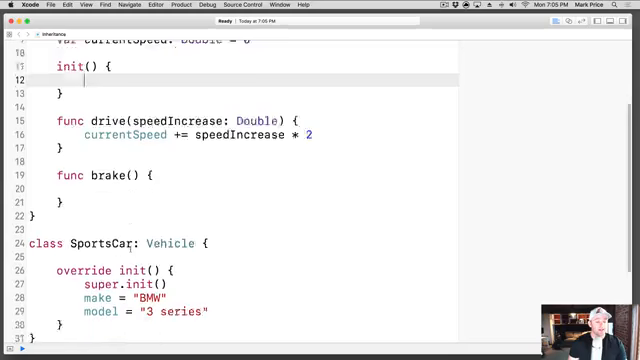
scroll(down, 3)
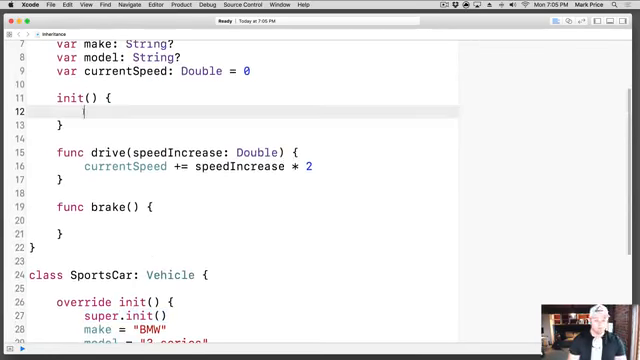
text(print("I a"))
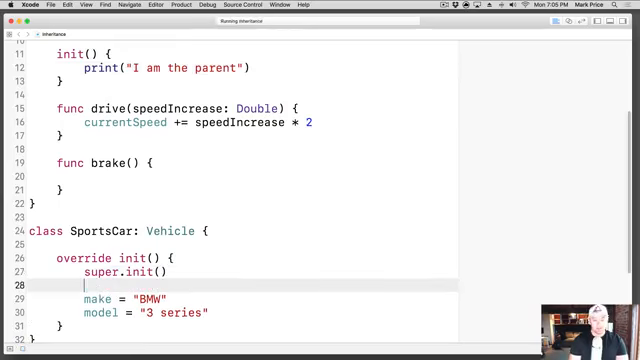
text(print("I ")
text(let car = S)
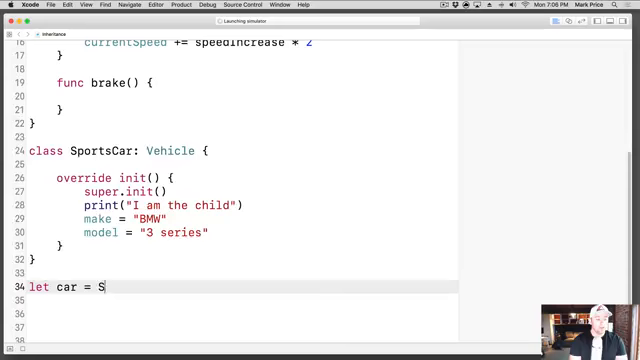
- Create let car = SportsCar() and confirm the console prints parent then child messages
text(portsCar())
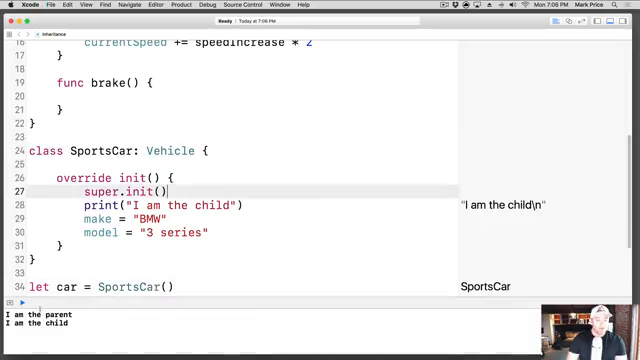
scroll(down, 3)
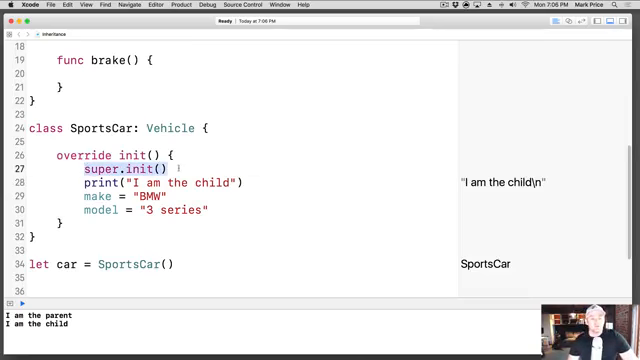
scroll(up, 3)
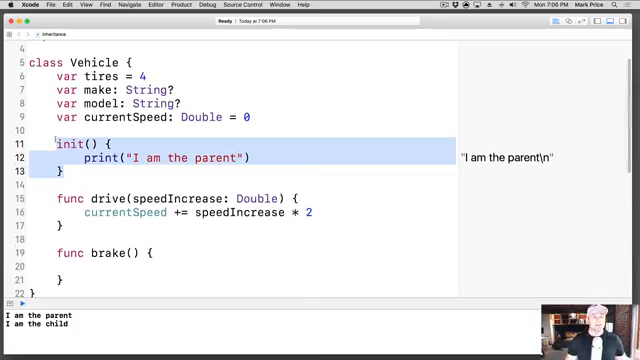
scroll(down, 3)
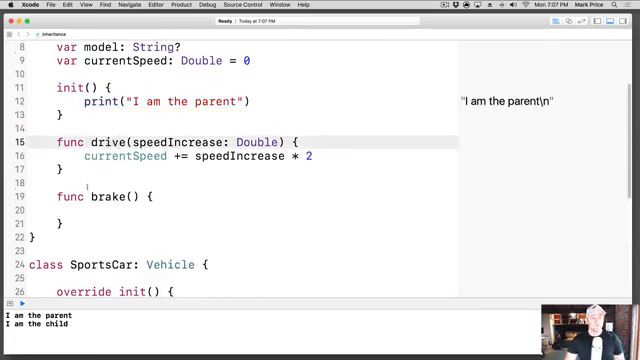
scroll(down, 3)
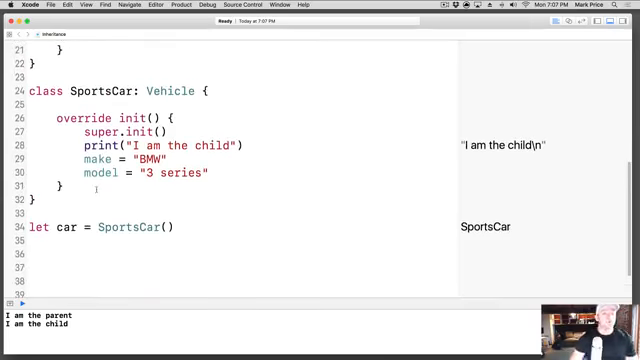
- Add override func drive(speedIncrease:) to SportsCar adding speedIncrease * 3 to currentSpeed
text(drive(speedIncrease: Double) {)
text(currentSpeed +=)
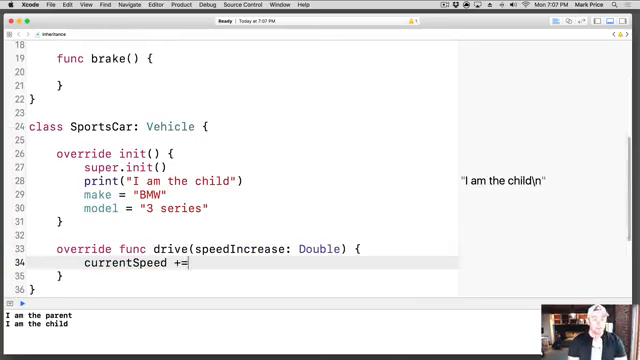
text(speedIncrease)
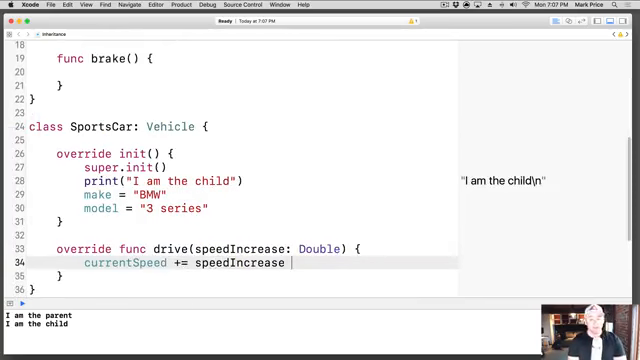
text(* 3)
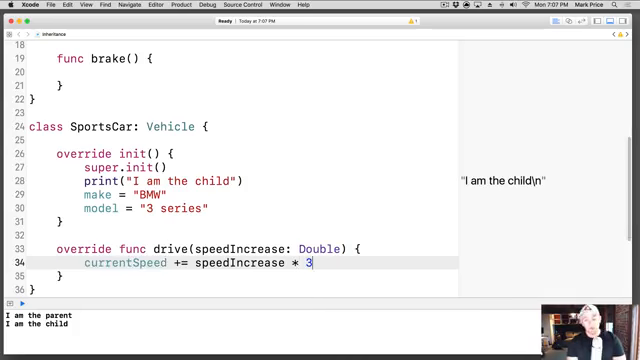
scroll(down, 3)
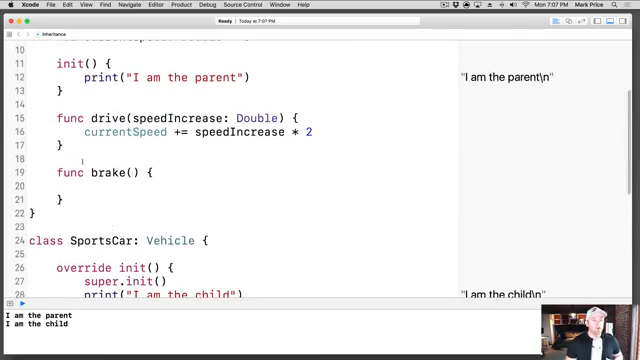
scroll(up, 3)
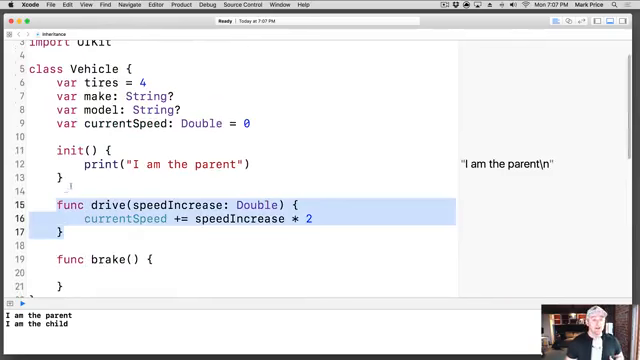
scroll(down, 3)
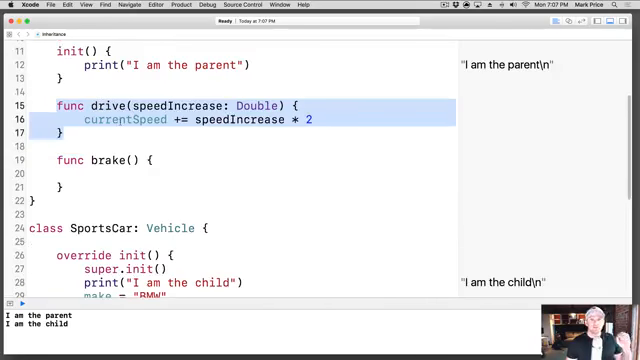
scroll(down, 3)
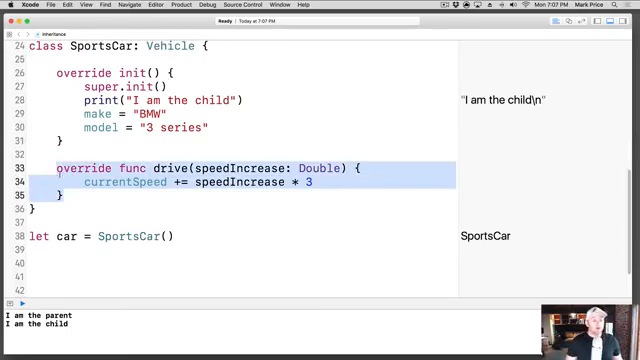
scroll(down, 3)
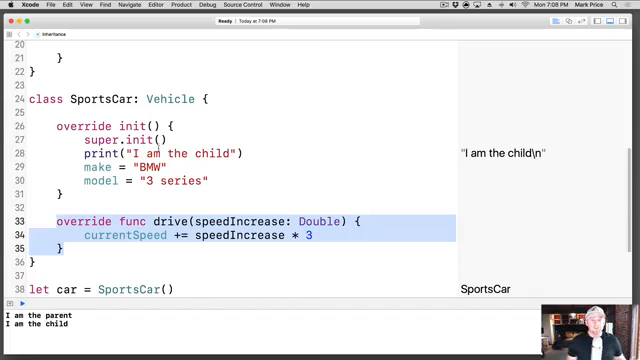
scroll(up, 3)
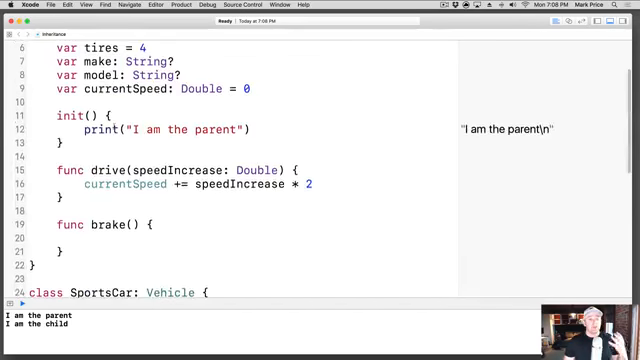
scroll(down, 3)
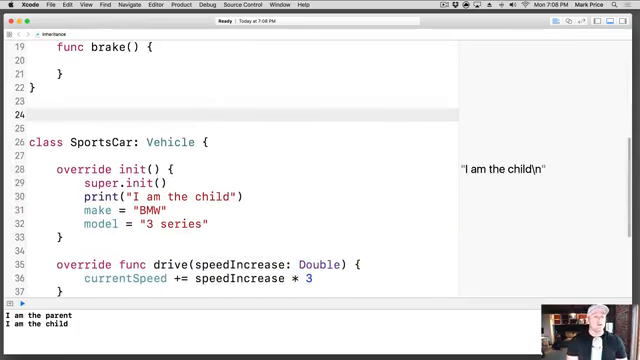
- Declare class Truck: Vehicle with an override init() calling super.init()
text(class Truck)
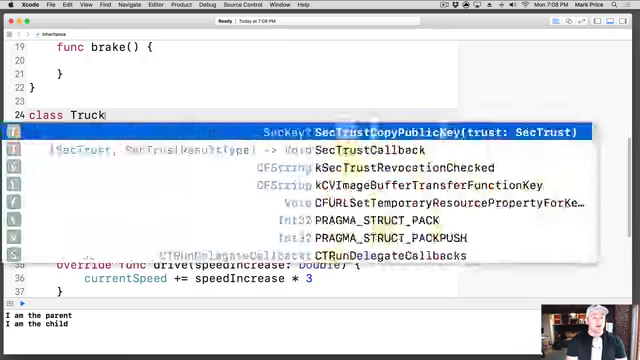
text(: Vehicle {)
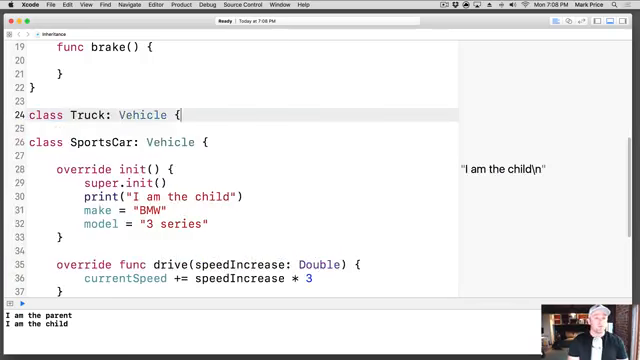
key(Return)
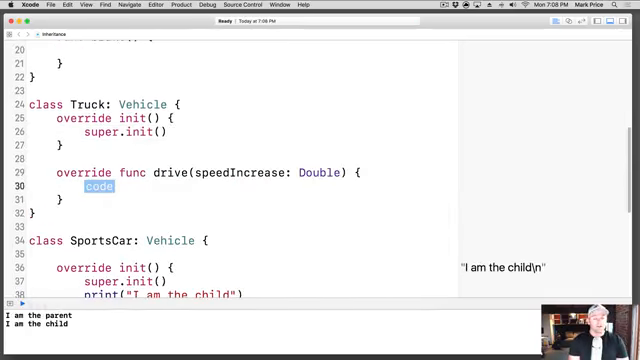
text(spp)
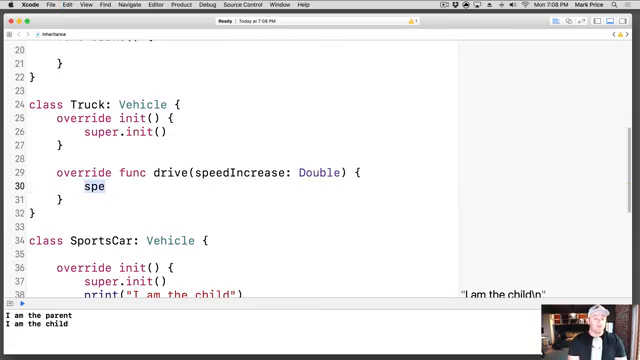
- Give Truck an override drive whose body is currentSpeed += speedIncrease
text(currentSpeed +)
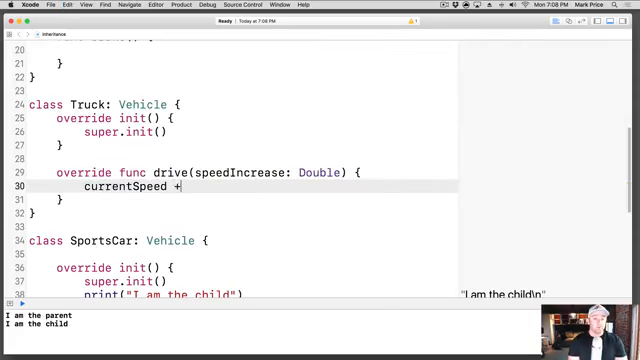
text(= speedIncrease)
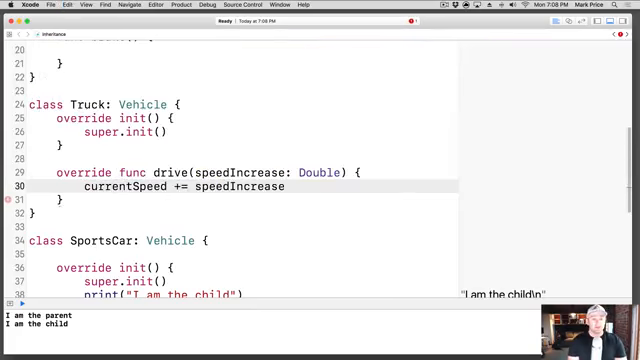